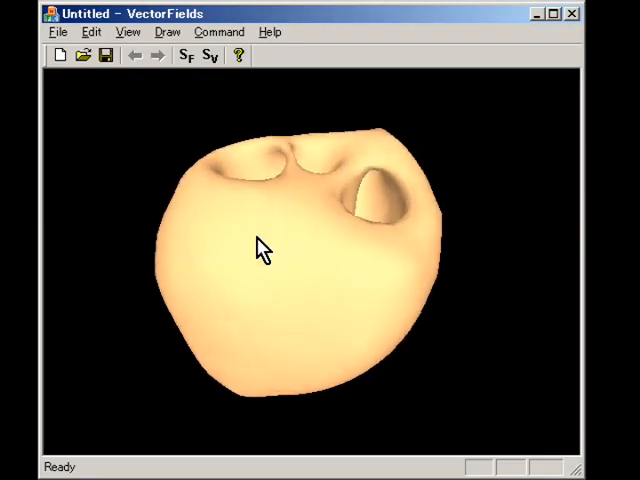
Sketch a fiber-direction stroke down the heart wall and orbit toward its upper openings
drag(212, 210, 258, 320)
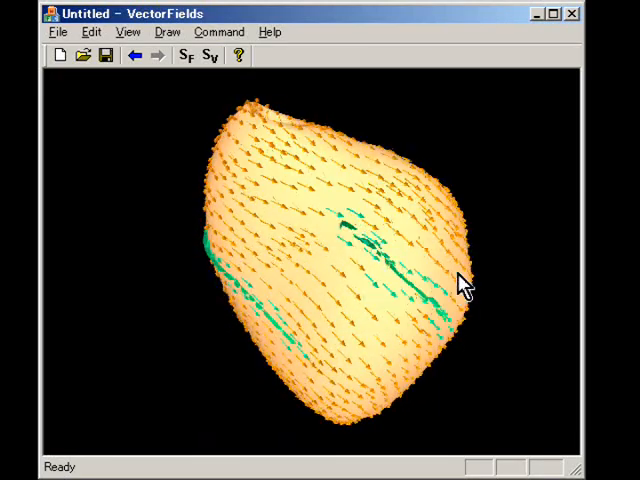
drag(460, 284, 318, 230)
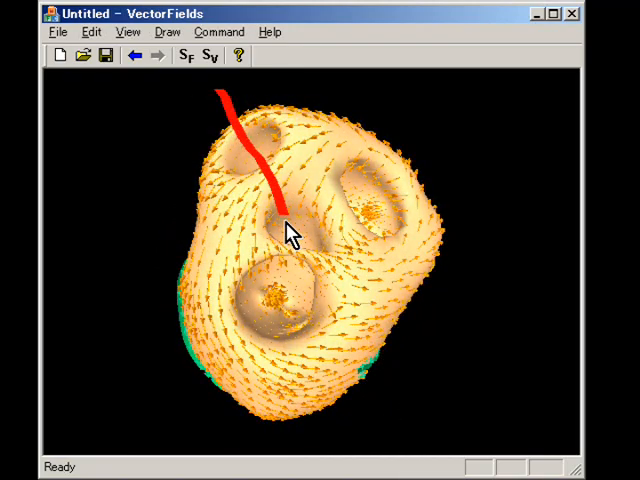
drag(284, 224, 392, 400)
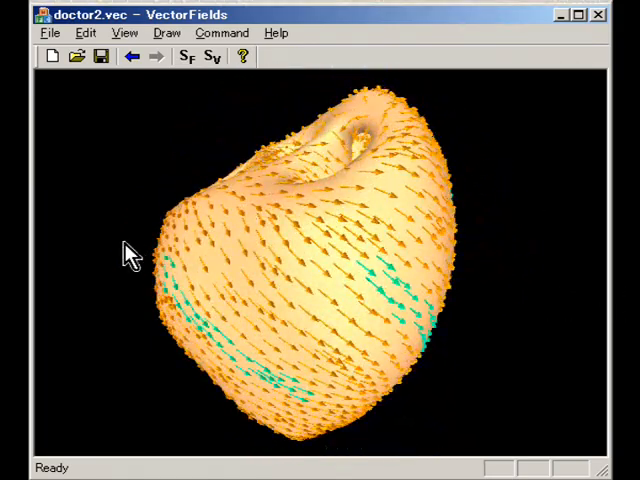
Slice across the heart and turn the view to face the cut cross-section head-on
drag(90, 260, 516, 216)
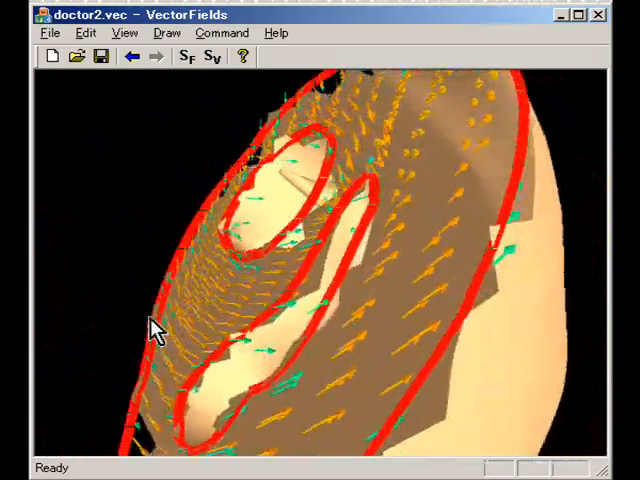
drag(150, 330, 350, 436)
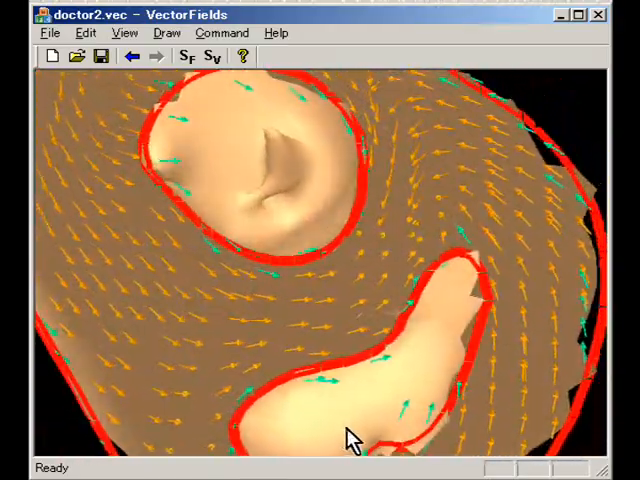